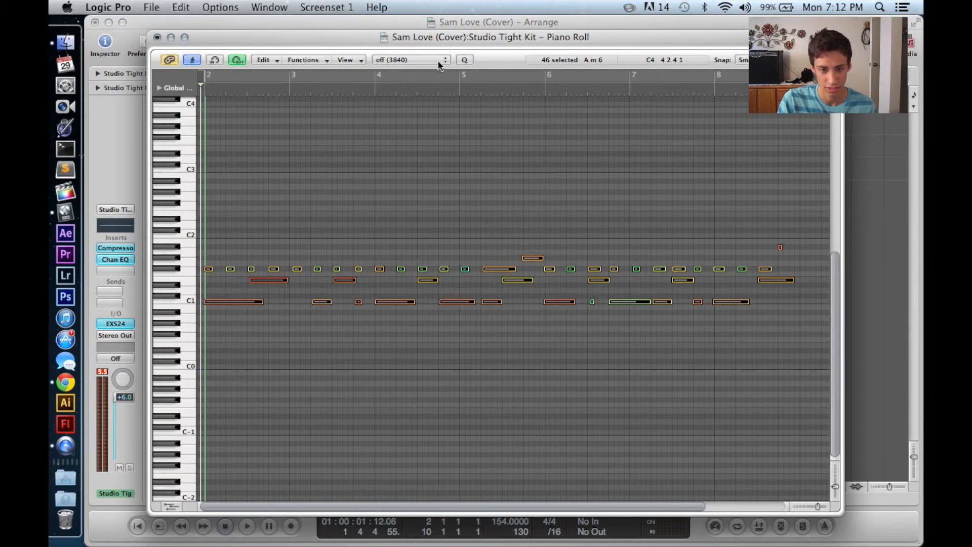
# Step: Set the Piano Roll Quantize value to 1/8-Note for all 46 drum notes
pyautogui.click(409, 60)
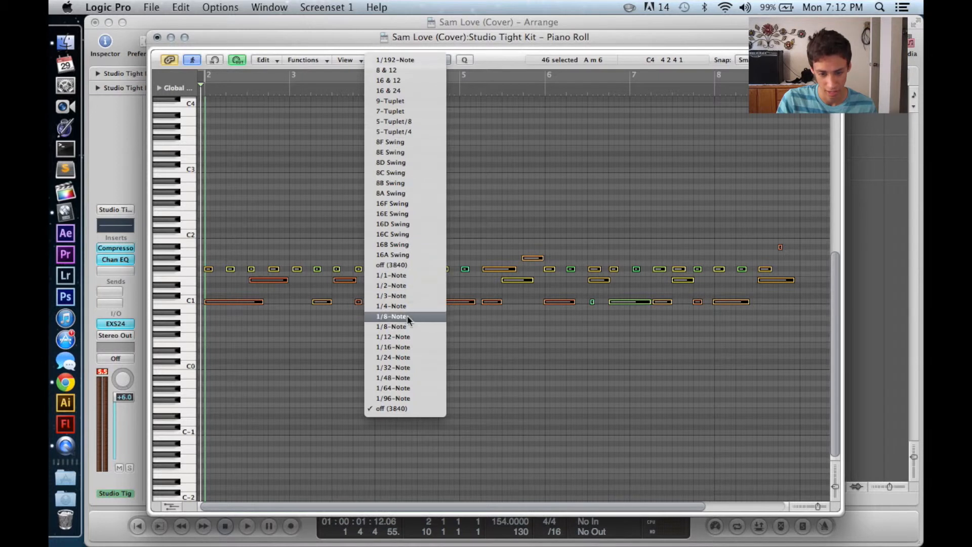
pyautogui.click(390, 316)
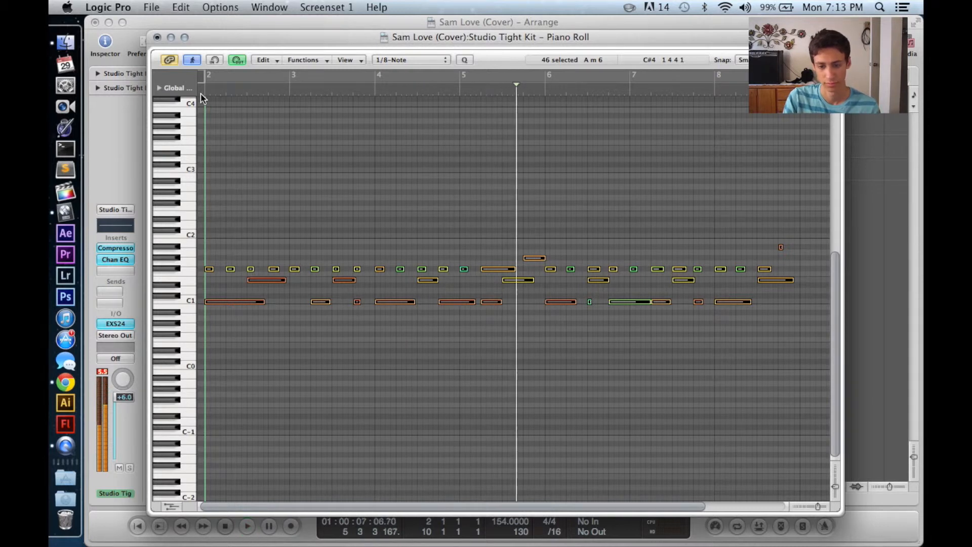
pyautogui.moveTo(431, 247)
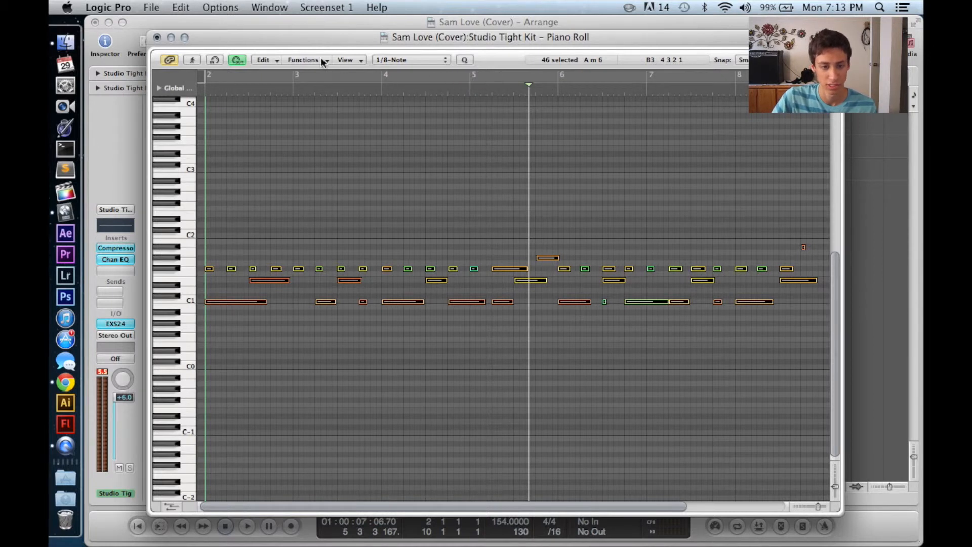
# Step: Apply a Fixed Velocity transform of 93 to all drum notes and close the window
pyautogui.click(303, 60)
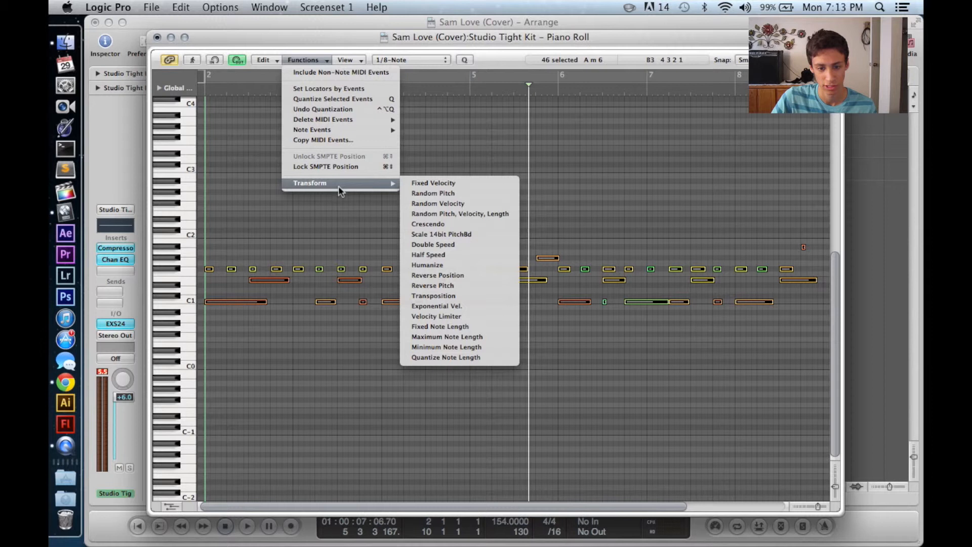
pyautogui.moveTo(446, 183)
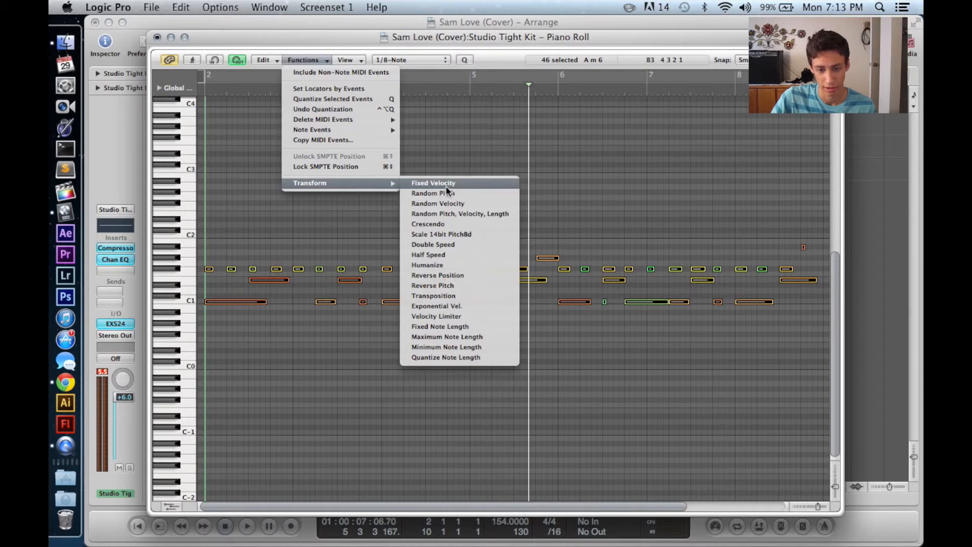
pyautogui.click(434, 183)
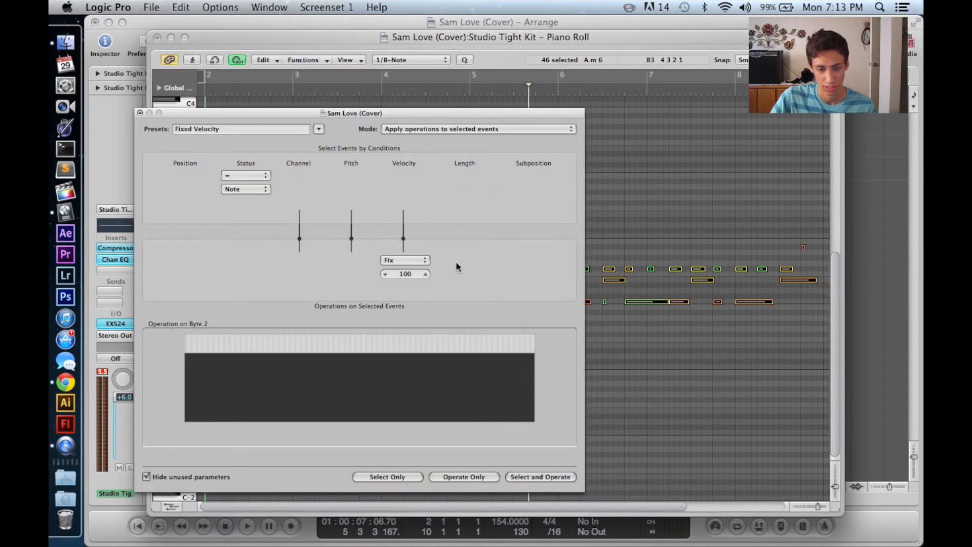
pyautogui.moveTo(405, 274); pyautogui.dragTo(384, 278)
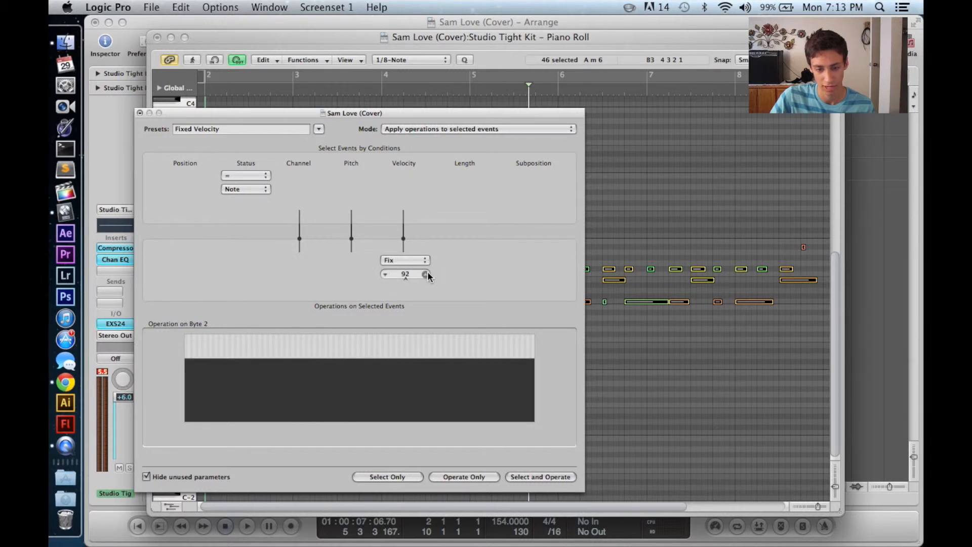
pyautogui.click(426, 271)
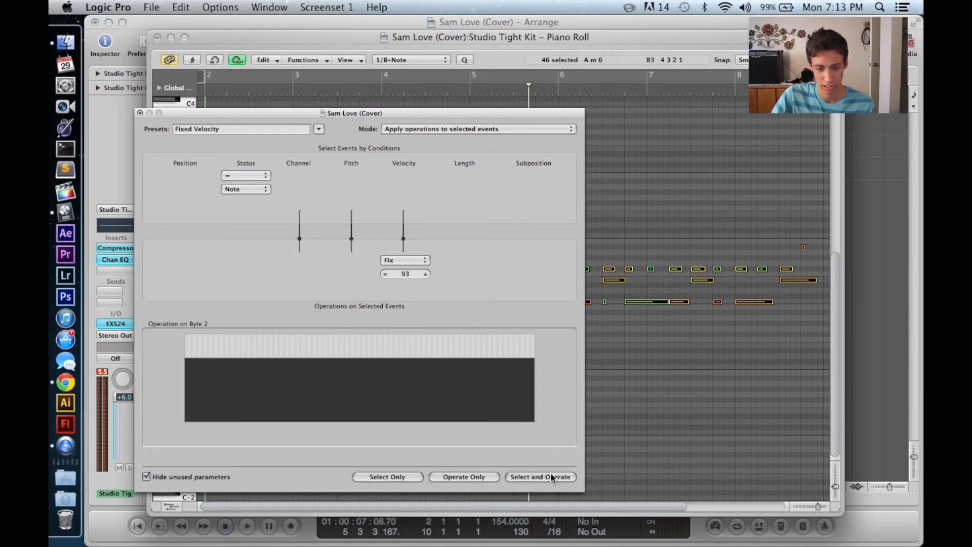
pyautogui.click(540, 476)
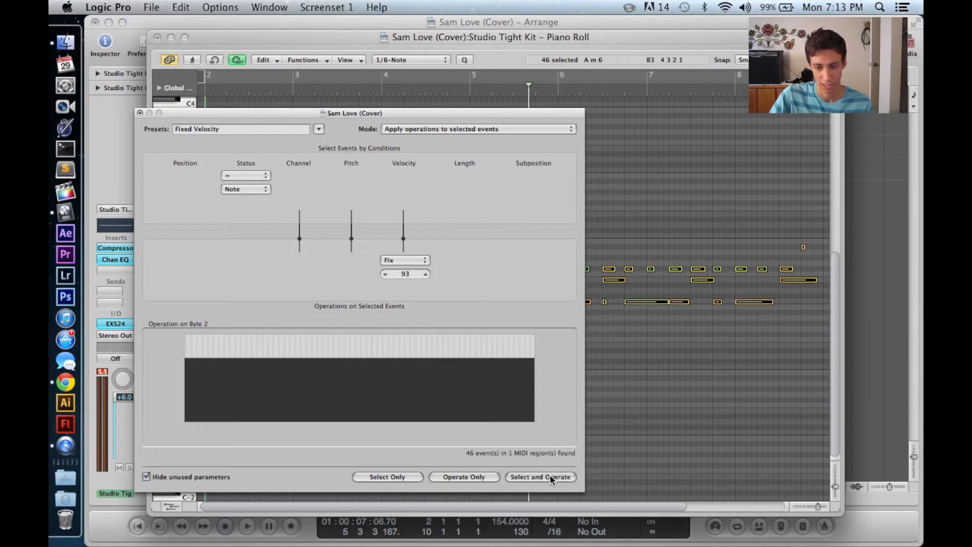
pyautogui.click(539, 475)
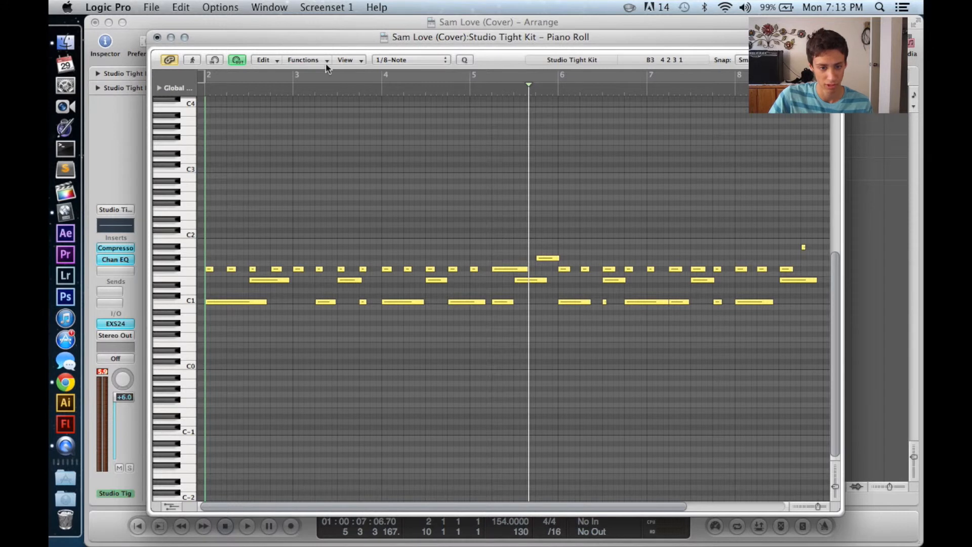
# Step: Trim all 46 drum notes to one short length with the Fixed Note Length transform
pyautogui.click(303, 59)
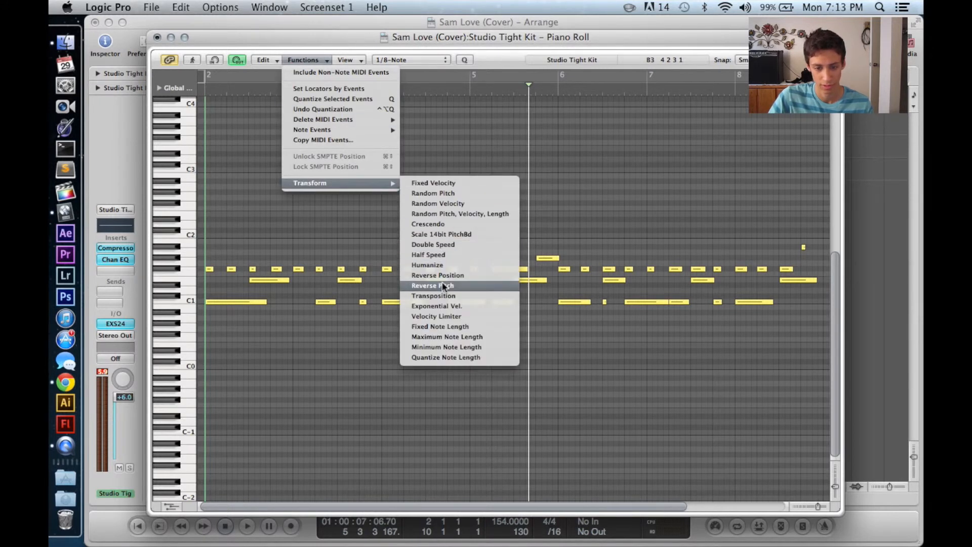
pyautogui.moveTo(439, 326)
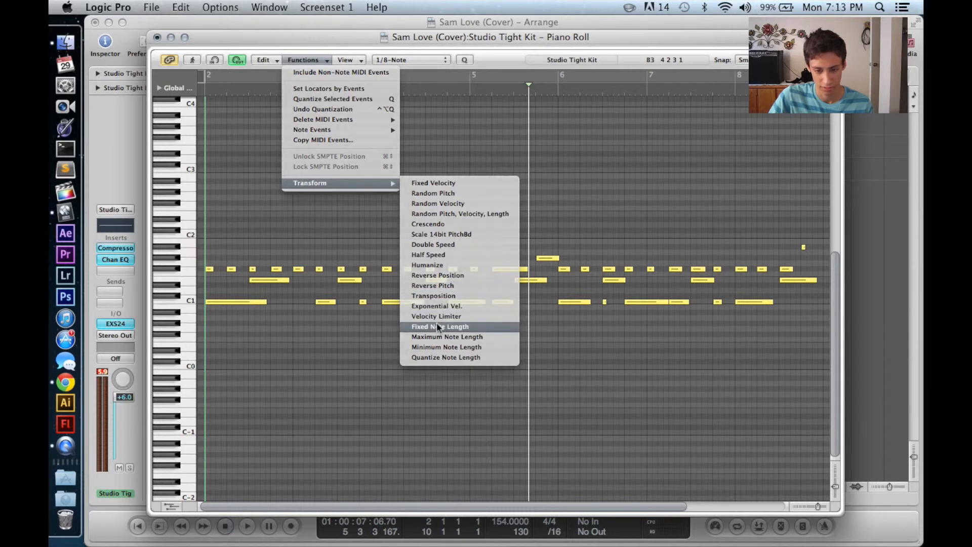
pyautogui.click(440, 326)
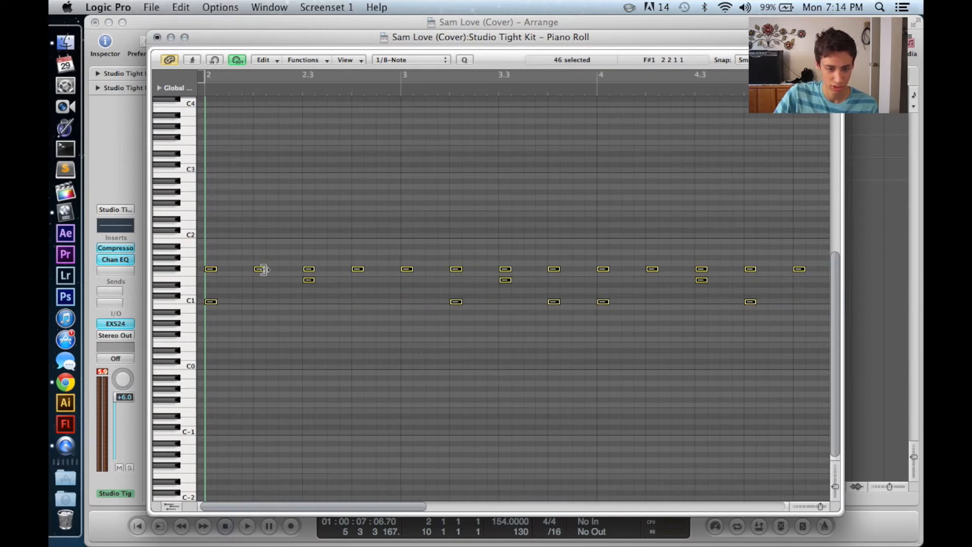
# Step: Zoom out over the drum pattern, then return to the arrangement with the Studio Tight Kit
pyautogui.moveTo(263, 269); pyautogui.dragTo(272, 268)
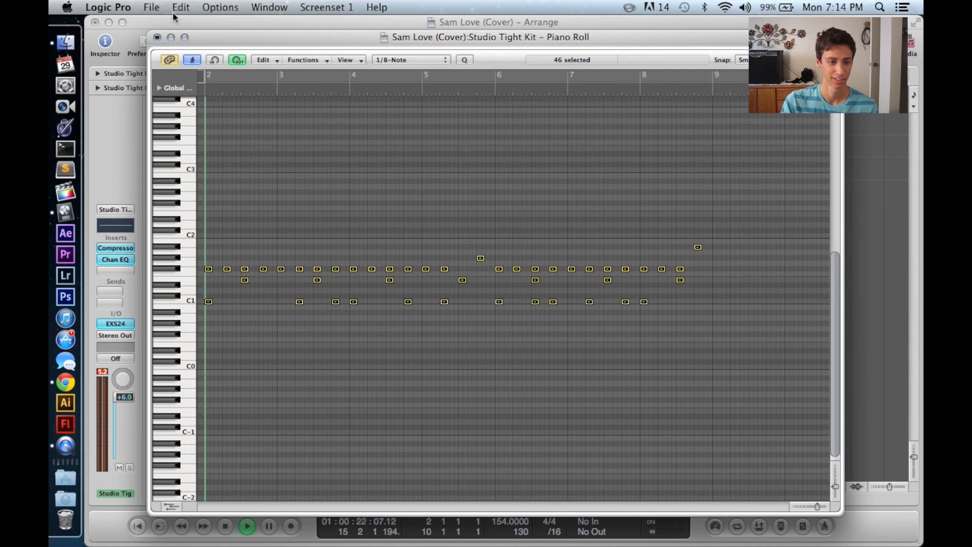
pyautogui.click(171, 37)
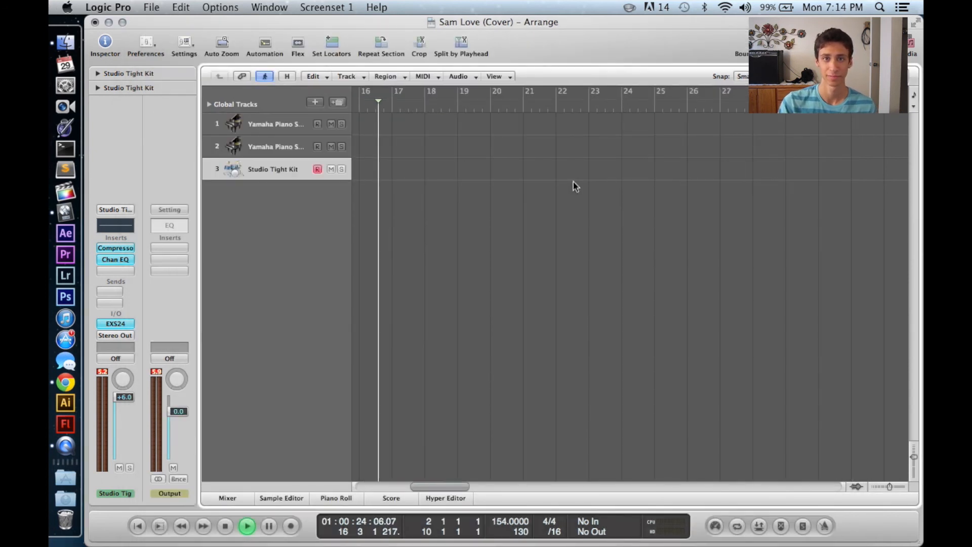